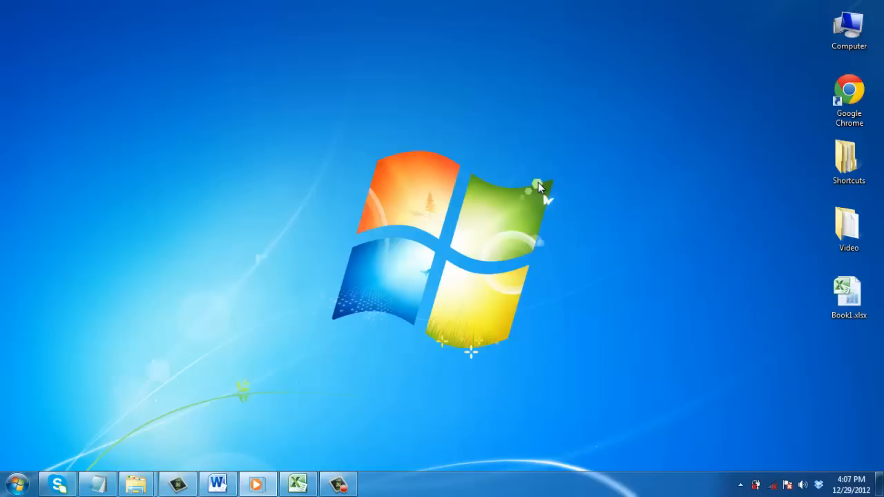
mouse_move(468, 302)
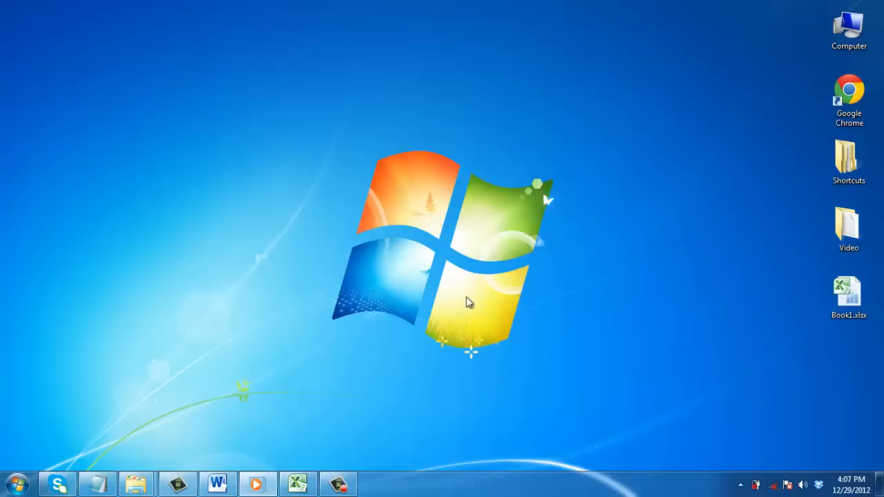
- Copy the cactus and coffee price cells A1:B2 from Book1 to the clipboard
click(298, 483)
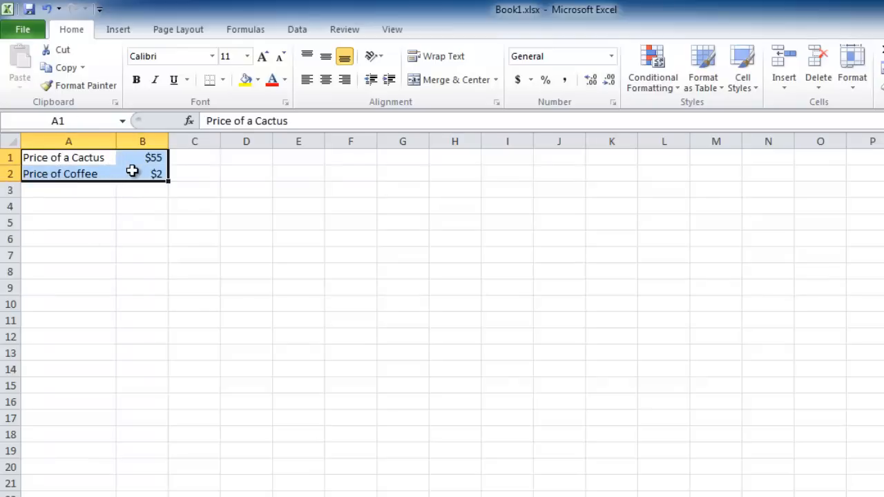
right_click(142, 174)
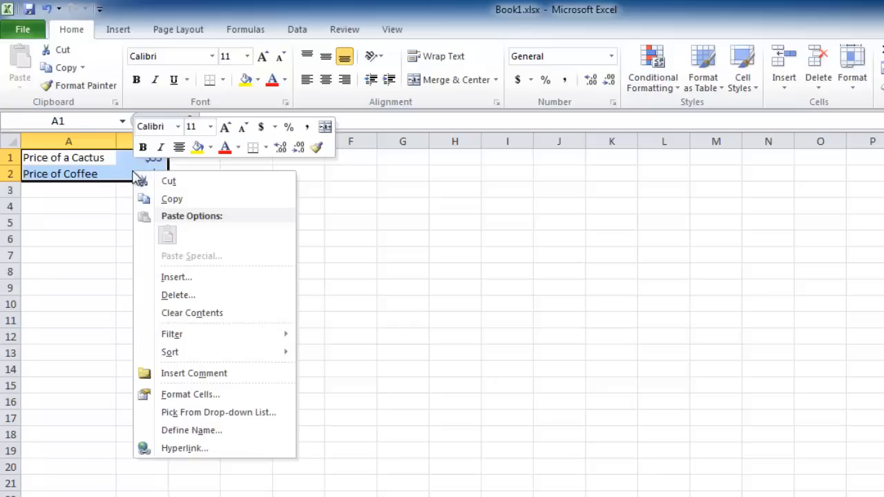
click(174, 199)
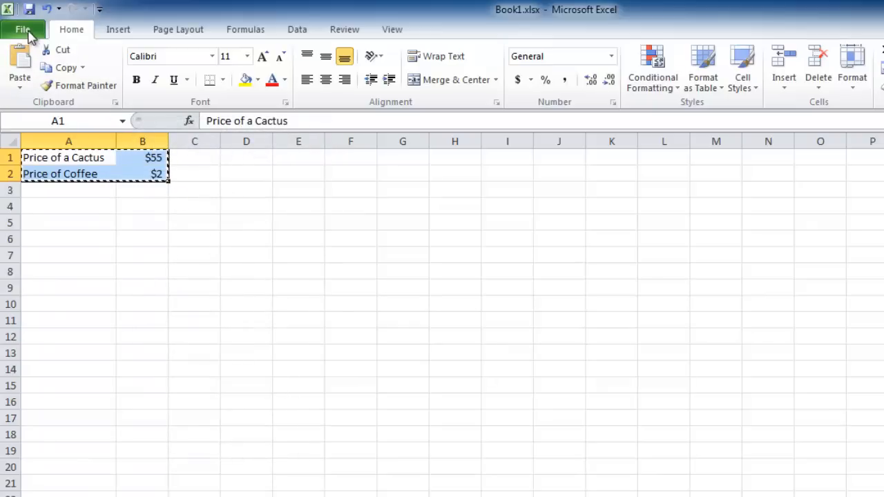
- Create a new blank workbook, Book3
click(22, 29)
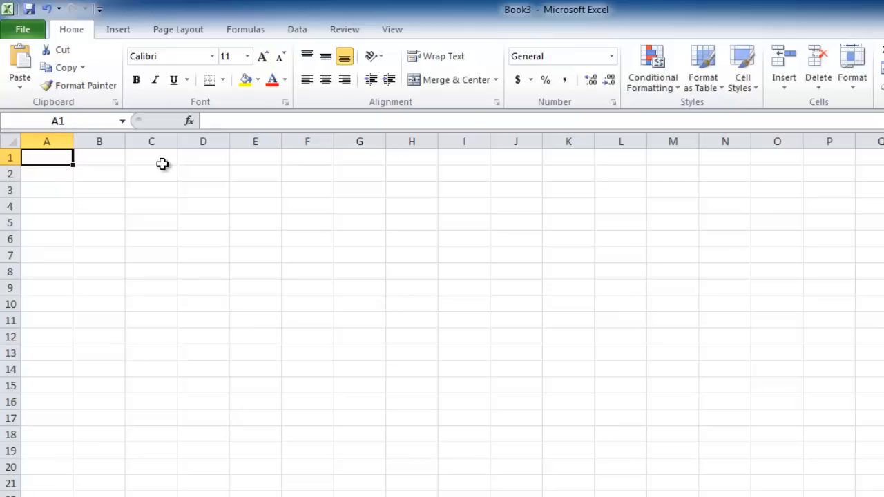
- Bring up the Paste Special dialog for cell A1 of the blank Book3 sheet
right_click(47, 157)
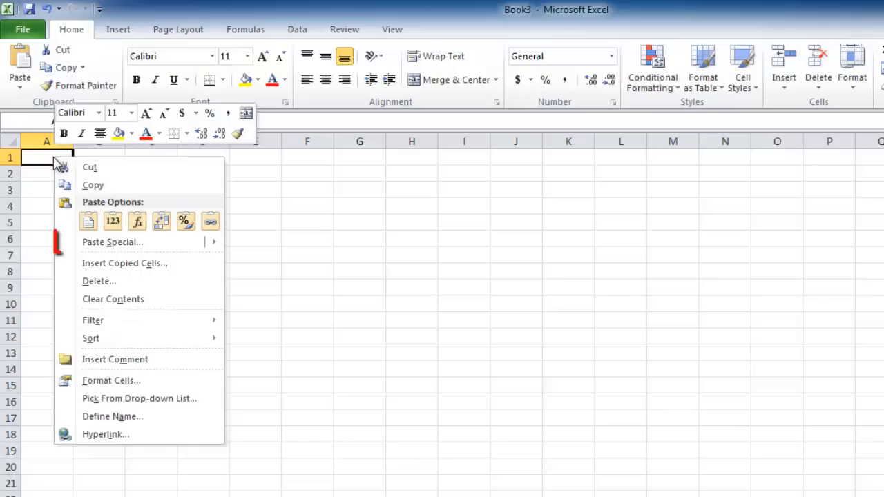
mouse_move(112, 242)
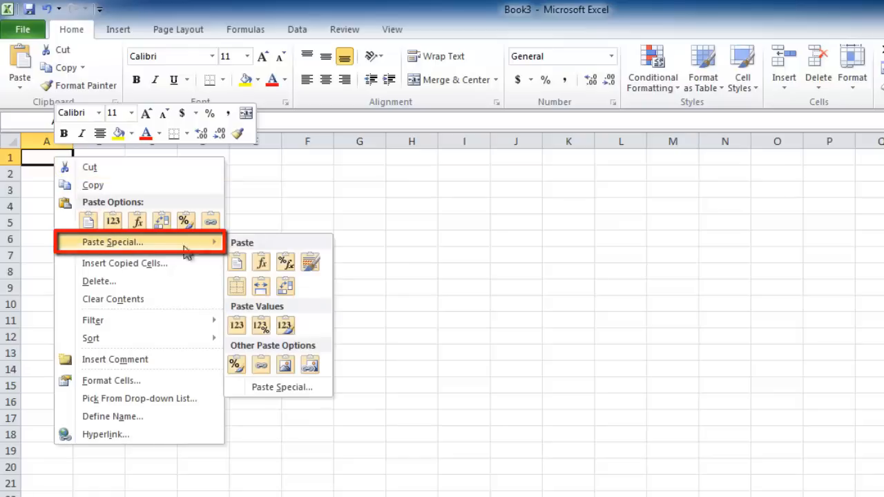
mouse_move(279, 386)
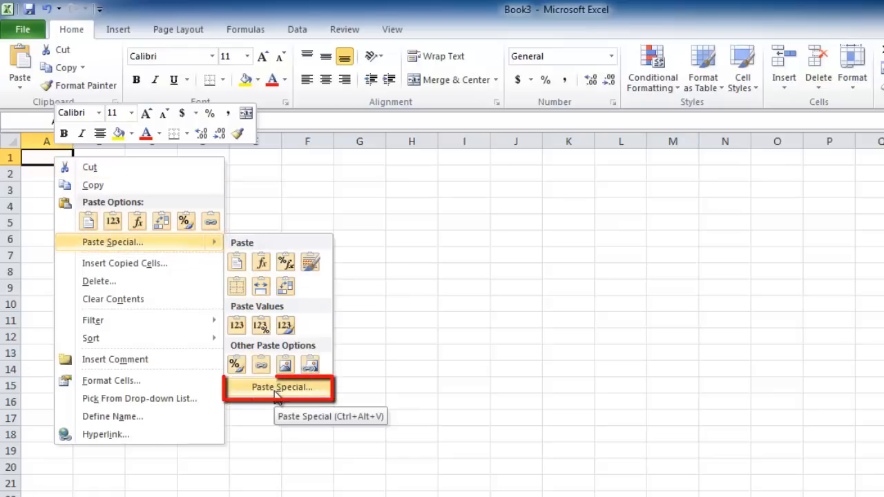
click(279, 387)
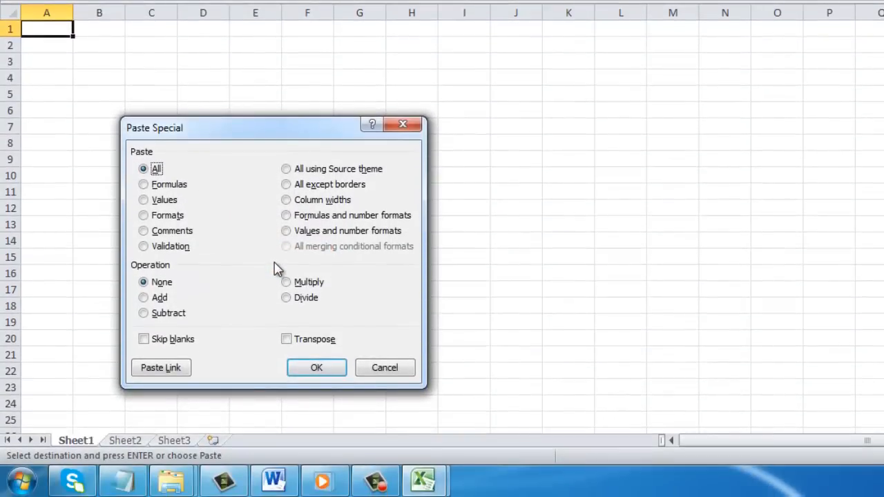
- Paste the copied price rows into Book3 as links to Book1 via Paste Link
click(161, 367)
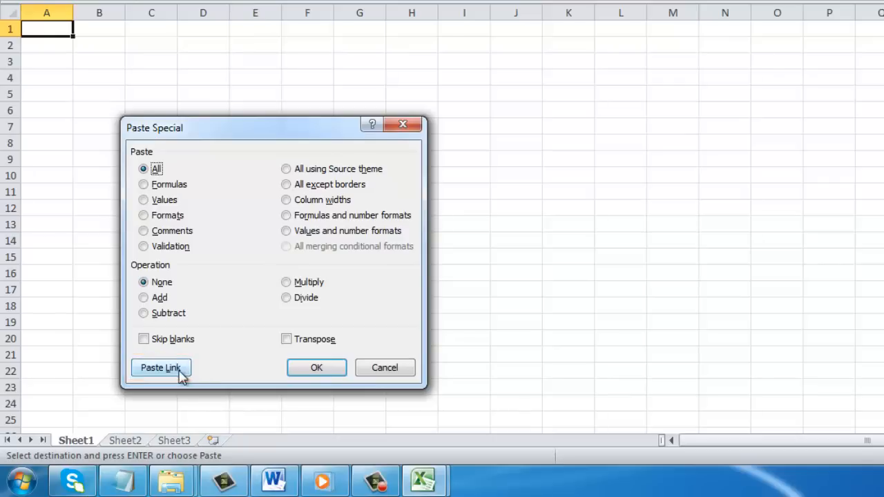
click(160, 368)
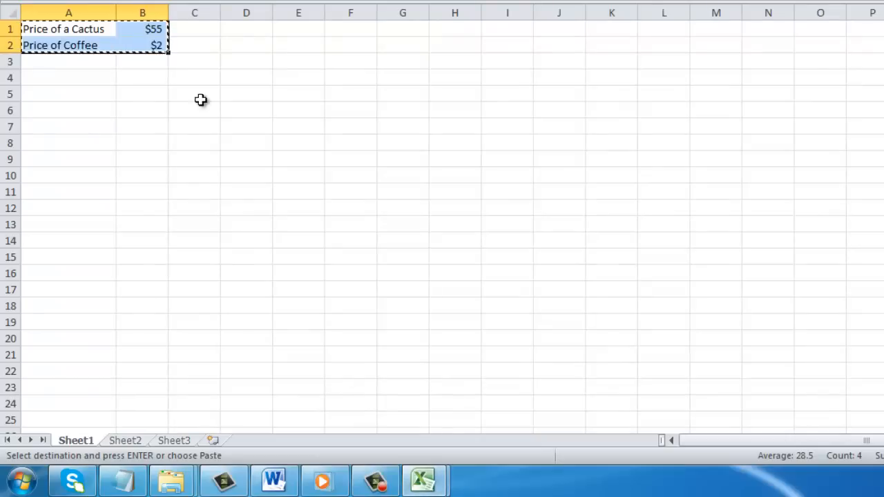
- Change the Price of a Cactus value in Book1 from 55 to 50
double_click(143, 29)
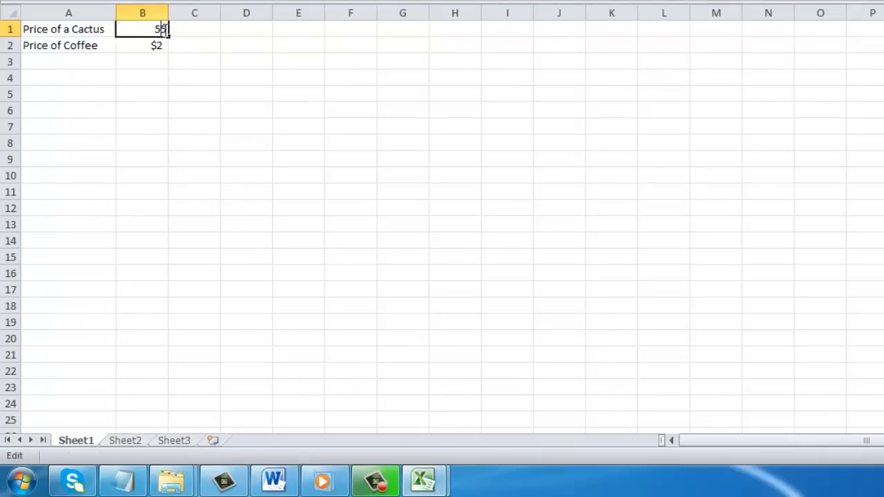
text(0)
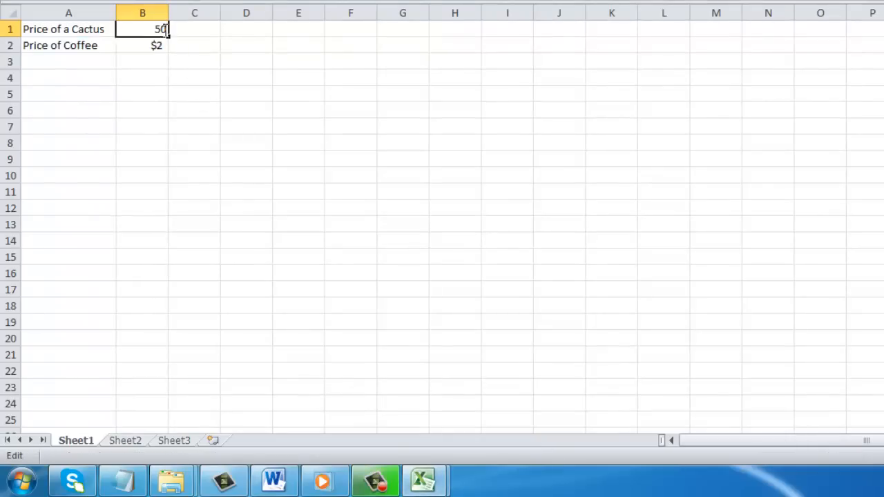